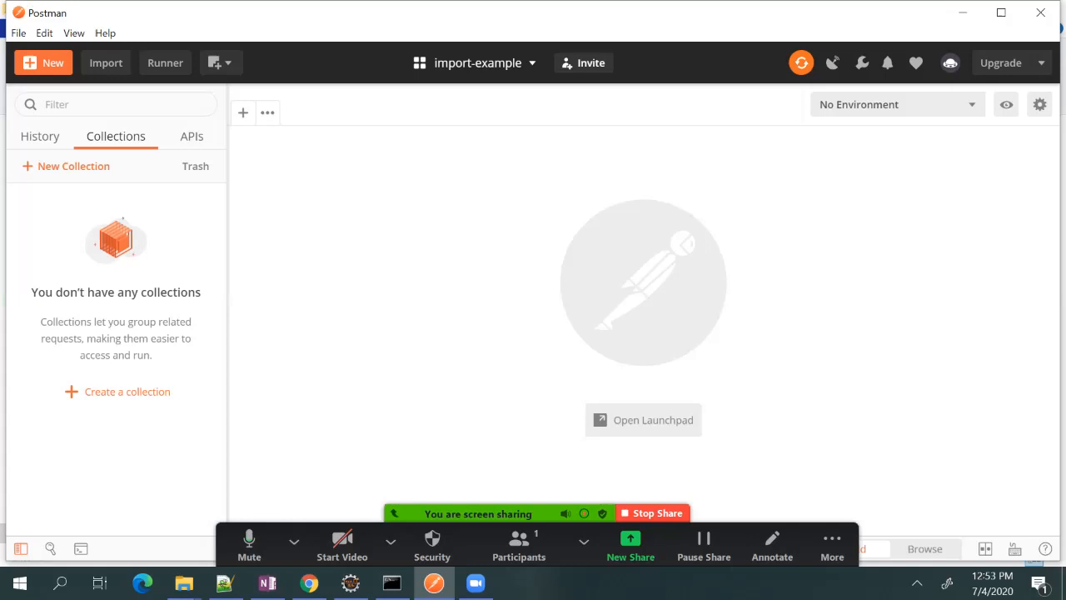
mouse_move(183, 584)
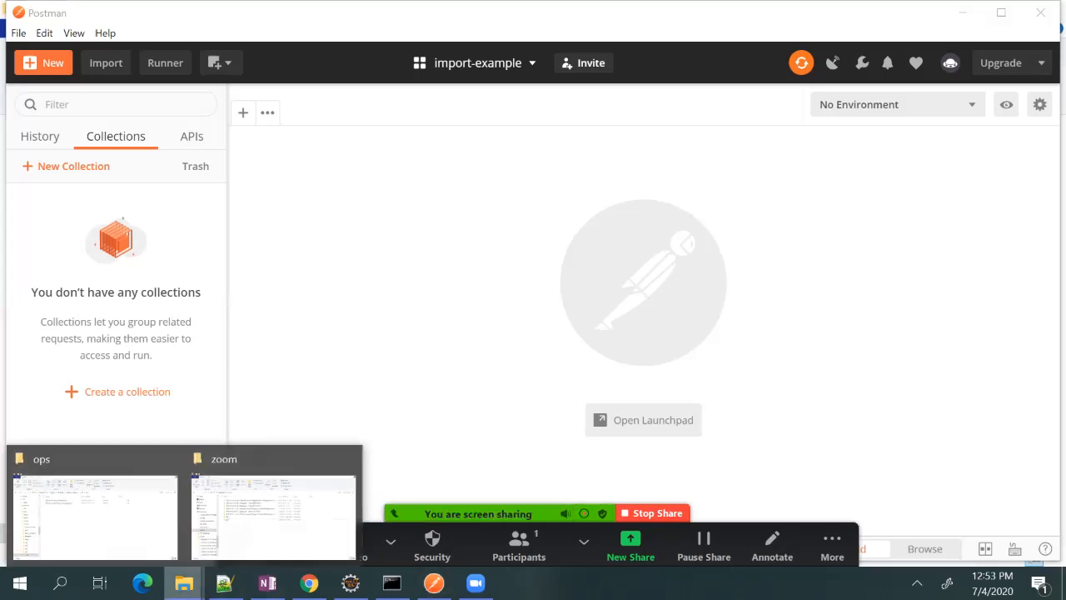
- Locate the ops environment file in the local ops folder and return to Postman
left_click(94, 517)
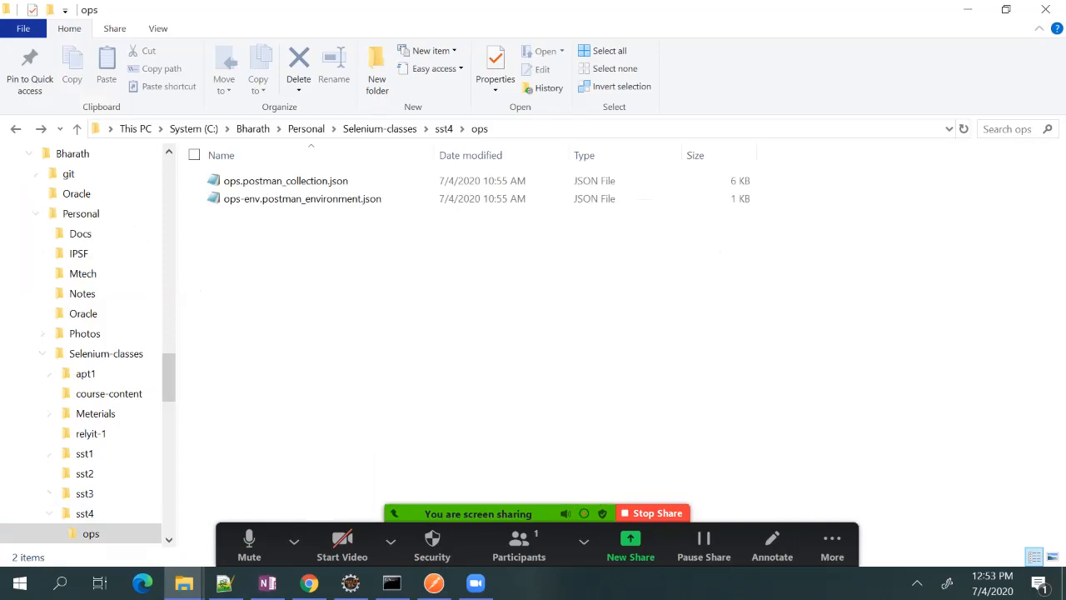
left_click(304, 198)
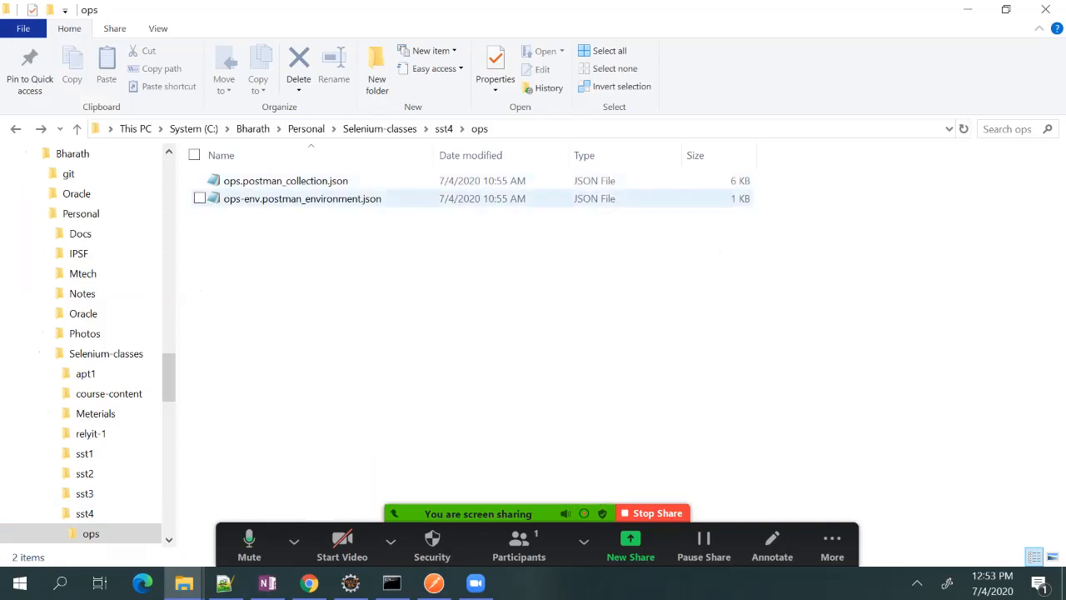
mouse_move(301, 199)
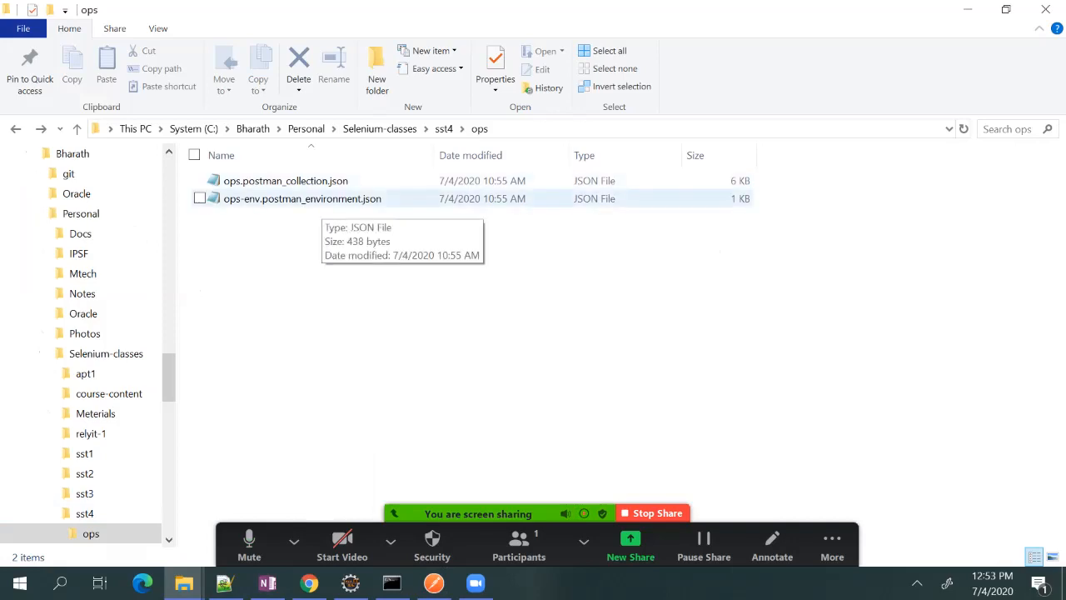
left_click(433, 583)
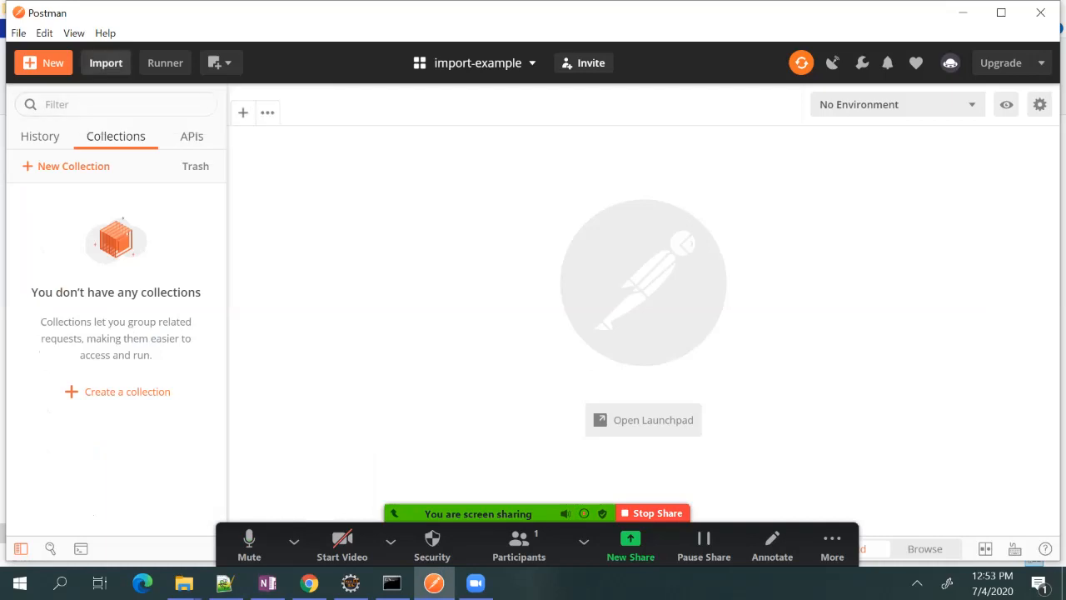
- Import the ops collection and ops-env environment from the ops folder JSON files
left_click(107, 63)
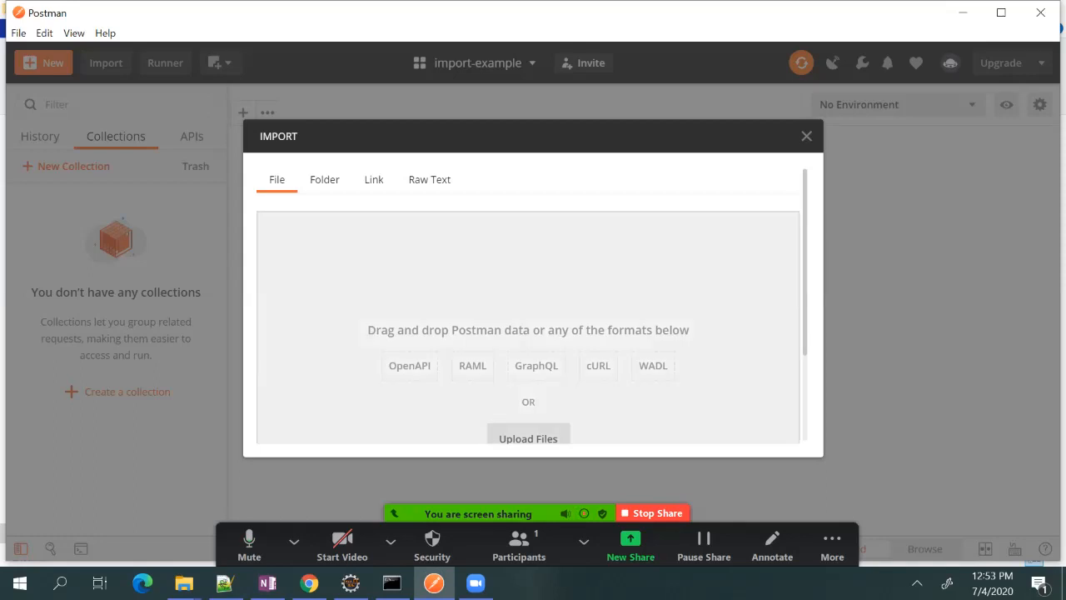
key("alt+tab")
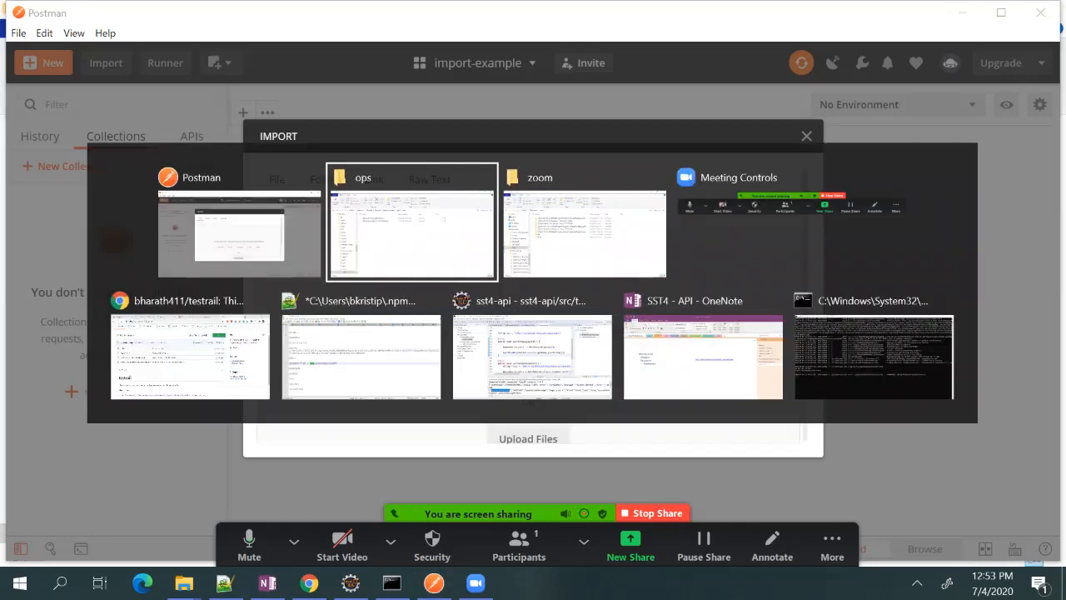
left_click(411, 223)
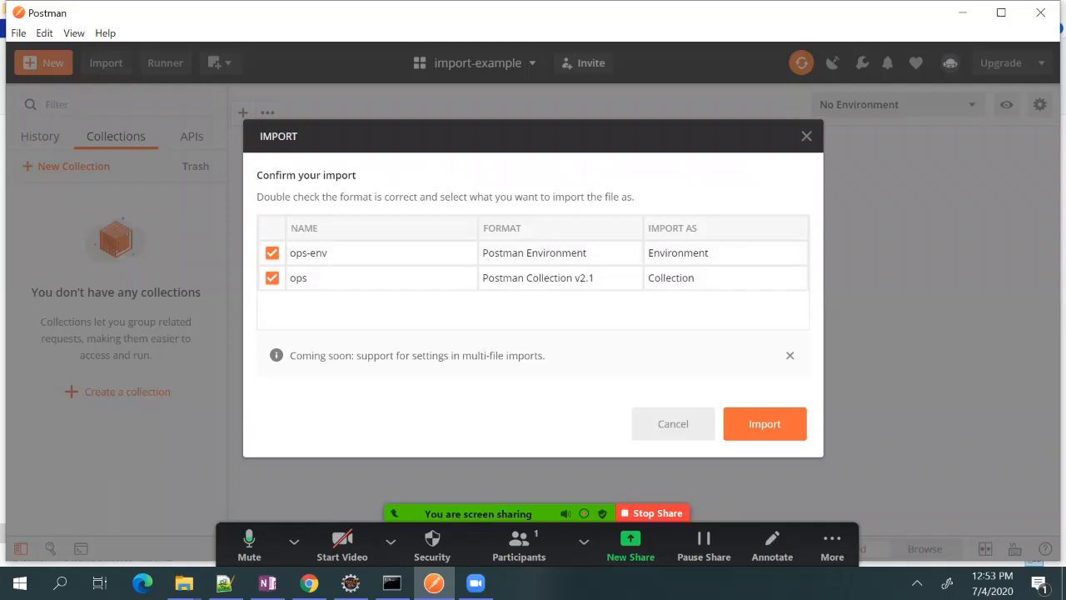
left_click(763, 423)
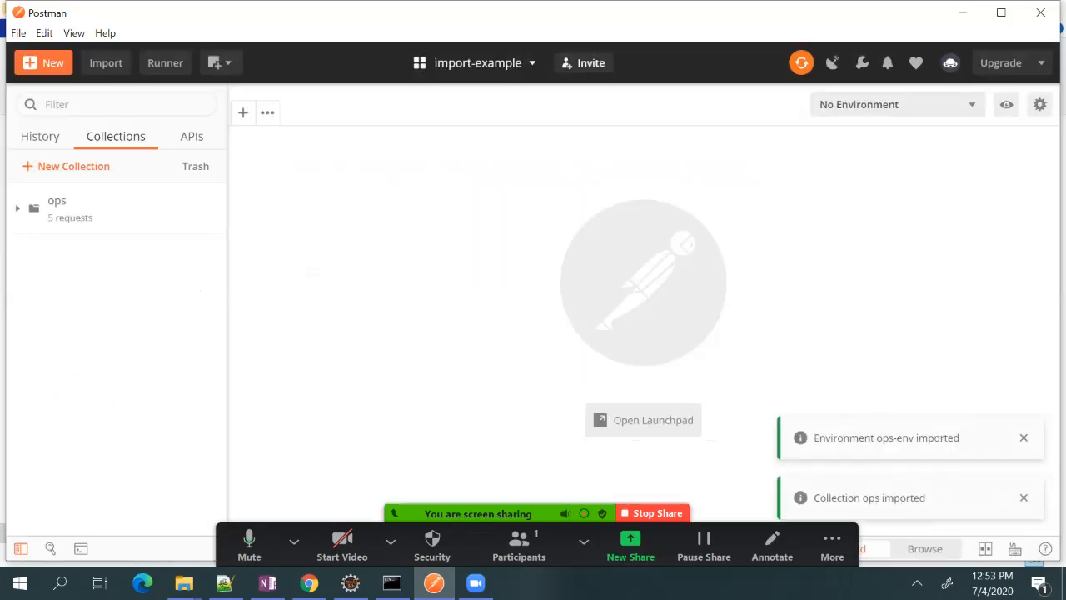
mouse_move(108, 209)
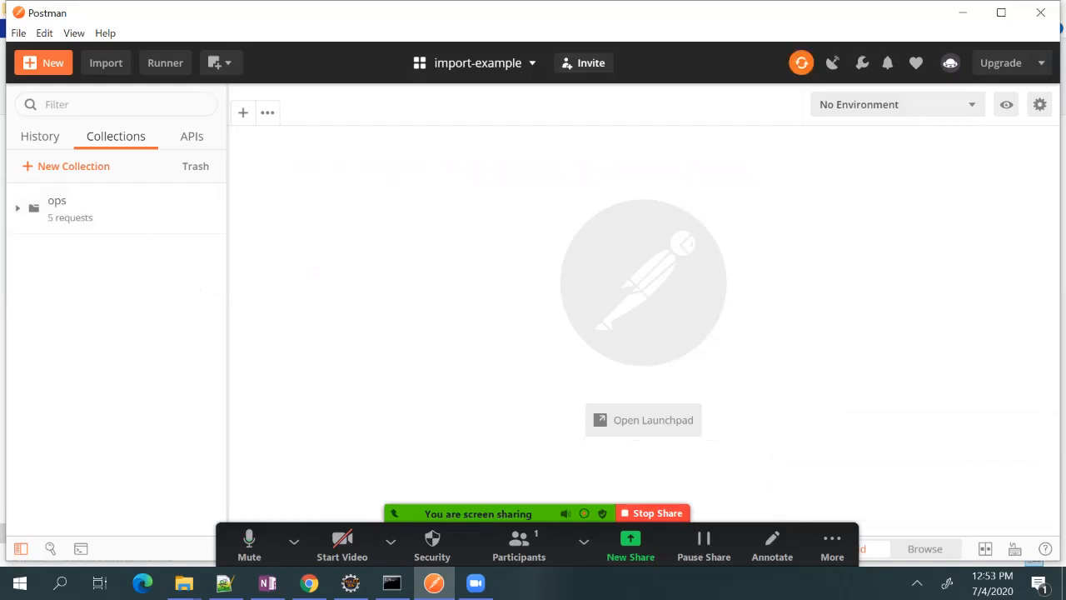
- Make ops-env the active environment, then bring the testrail GitHub repo to the front
left_click(896, 103)
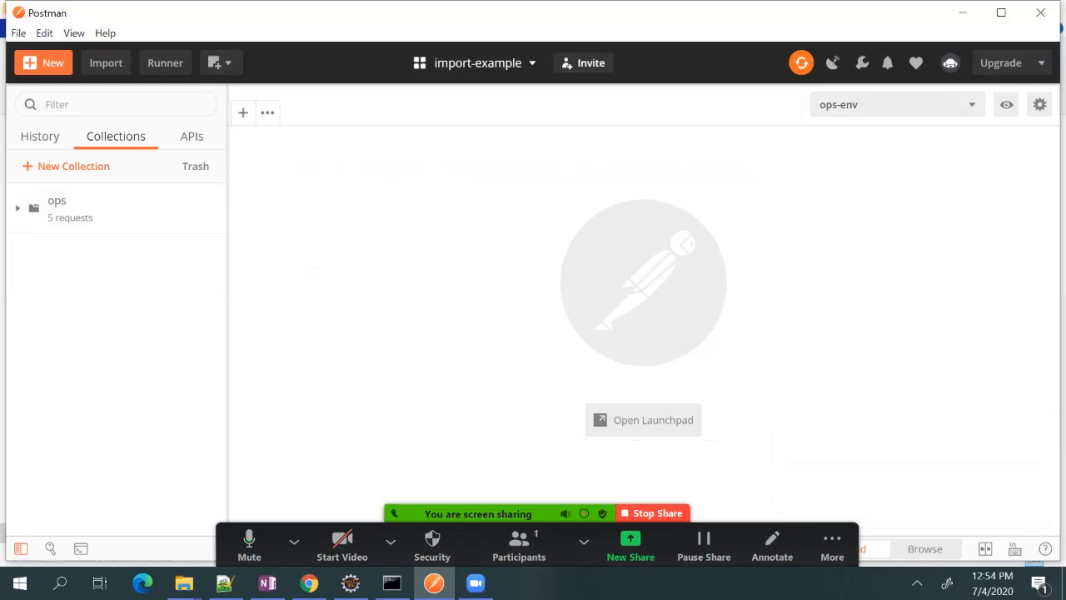
left_click(308, 583)
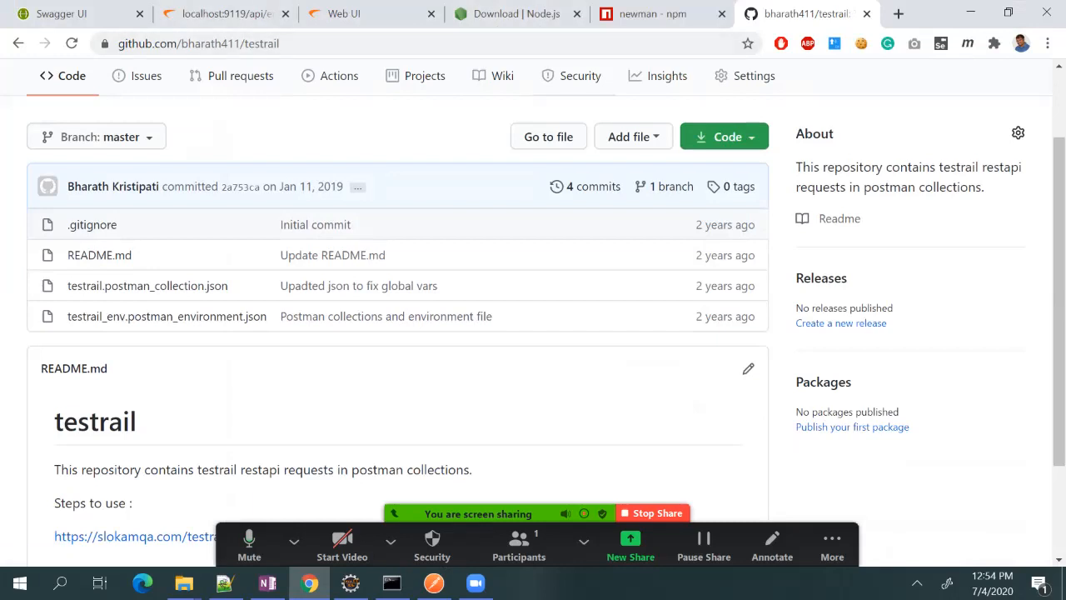
- View testrail.postman_collection.json as raw text, copy its URL and return to Postman
scroll("up", 3)
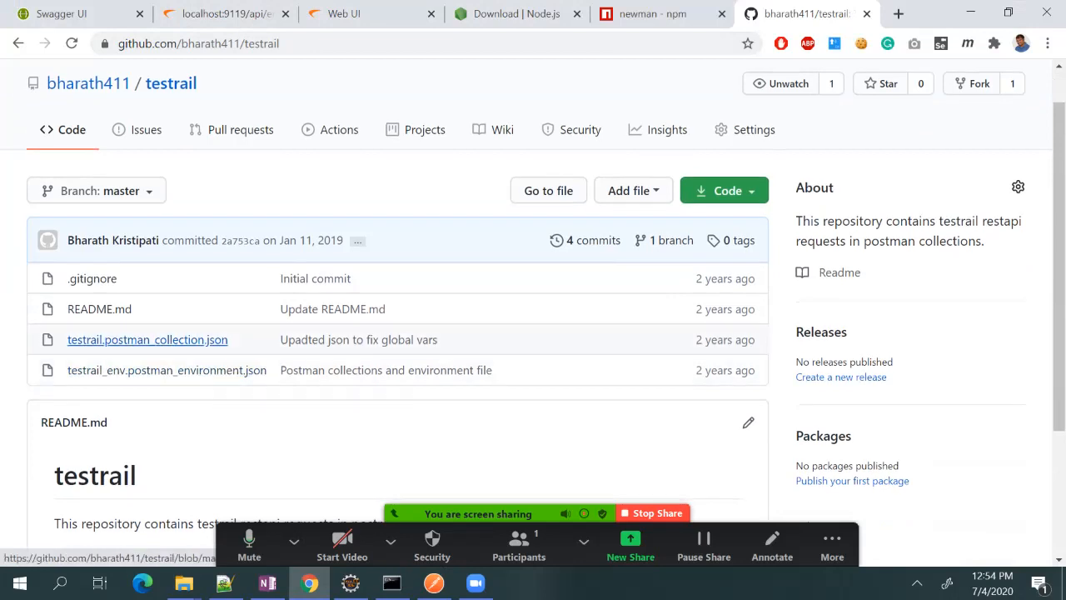
left_click(146, 340)
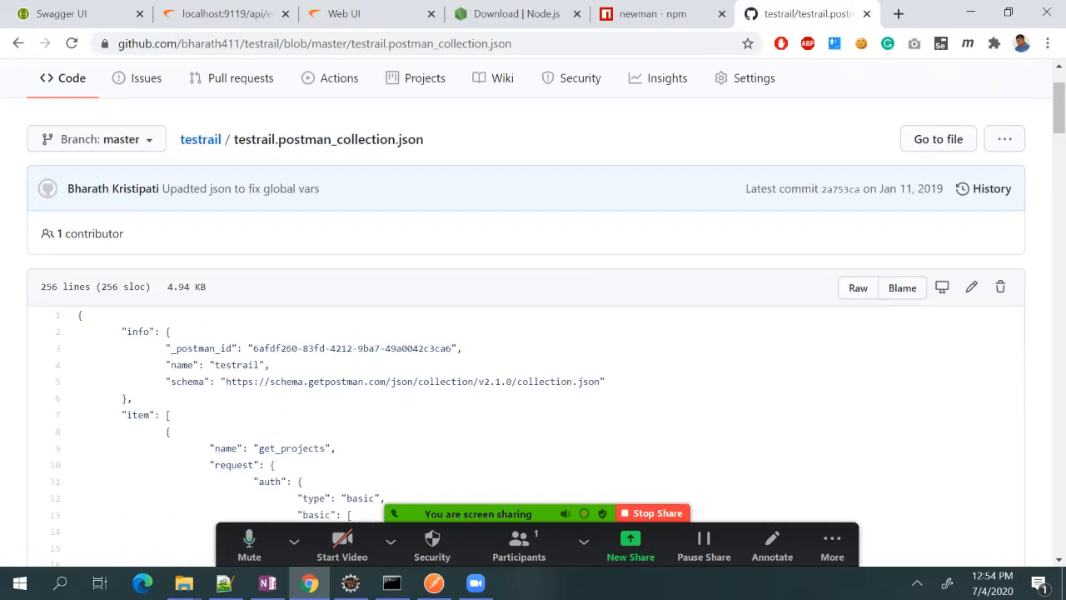
left_click(858, 286)
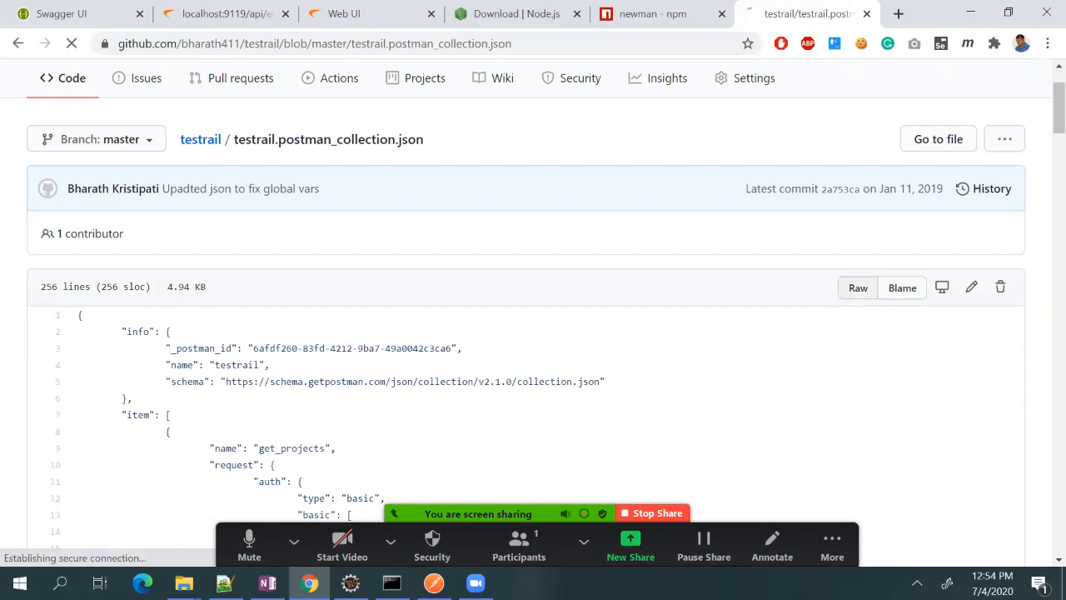
left_click(856, 286)
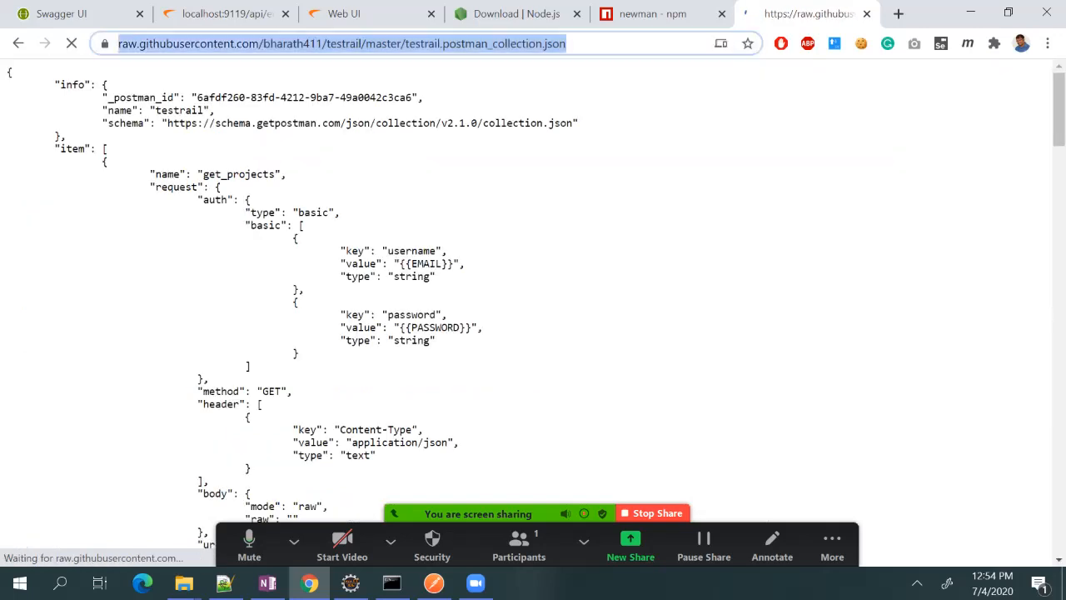
key("alt+tab")
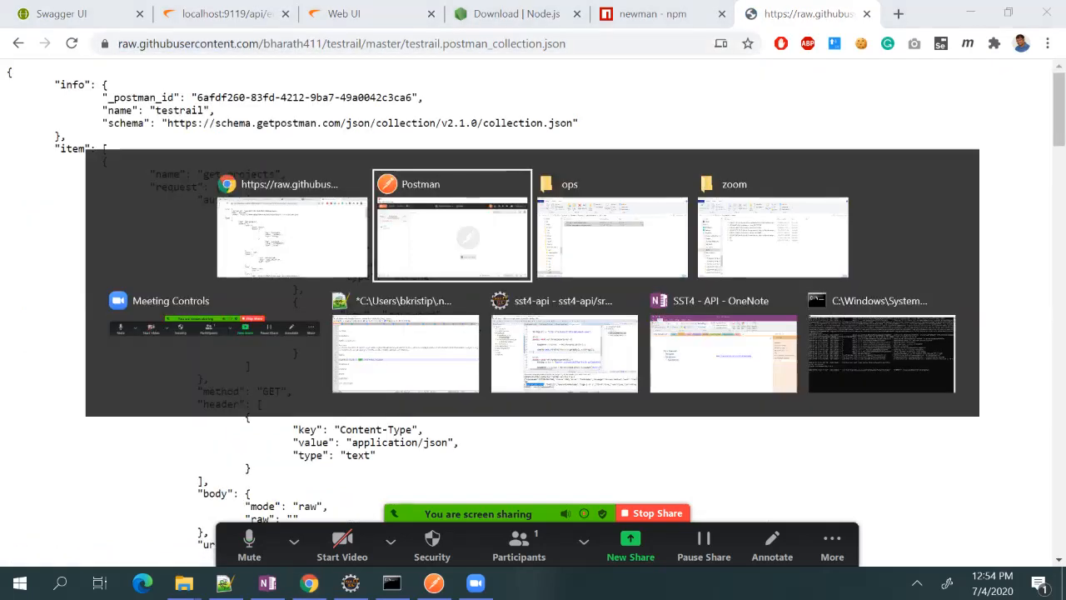
left_click(451, 237)
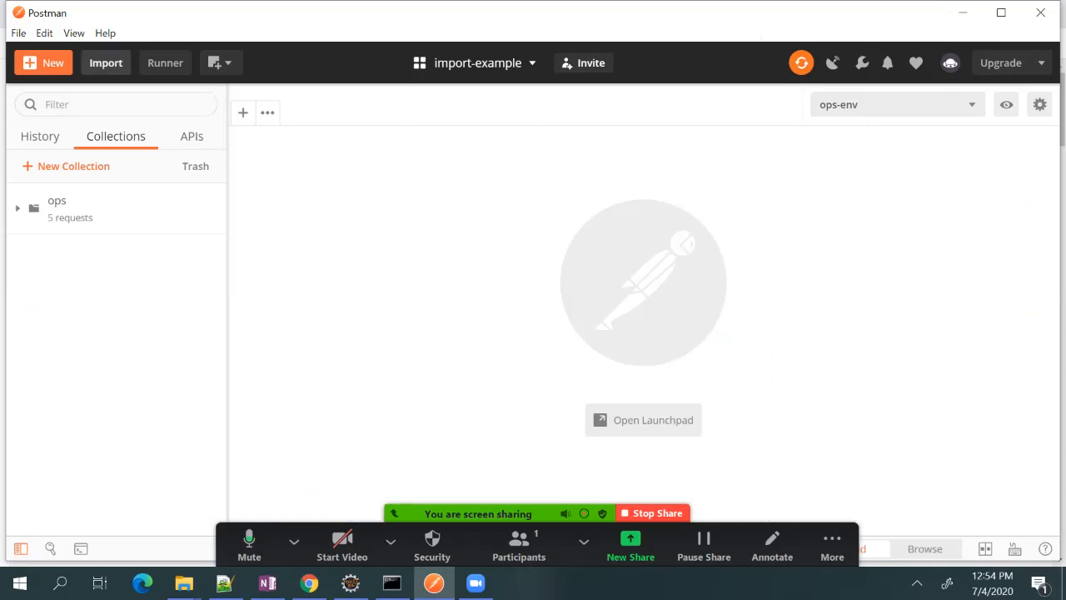
- Import the testrail collection into the workspace from its raw GitHub link
left_click(107, 64)
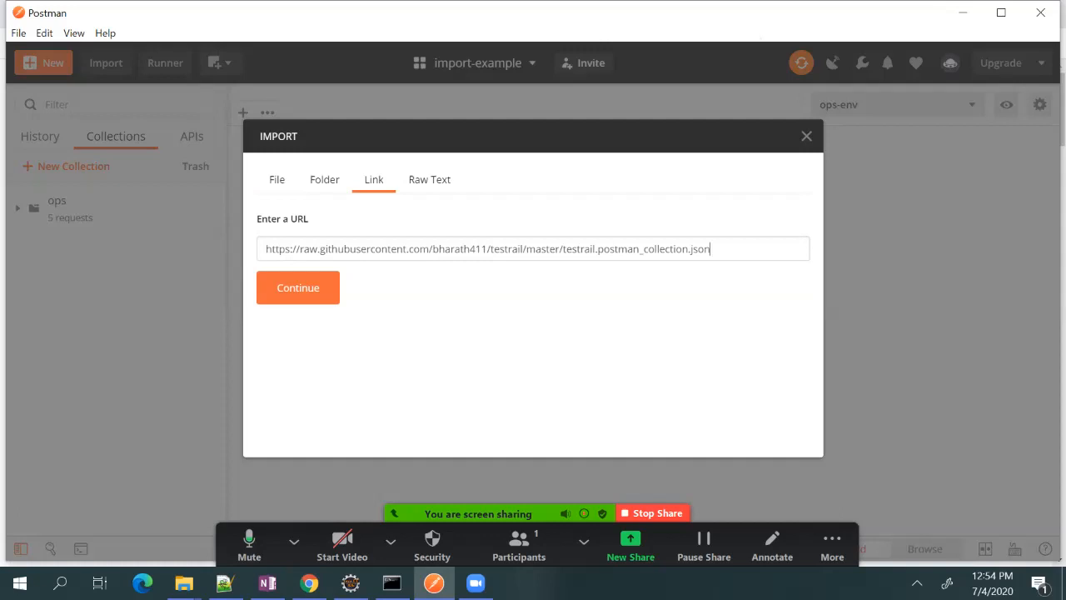
left_click(297, 286)
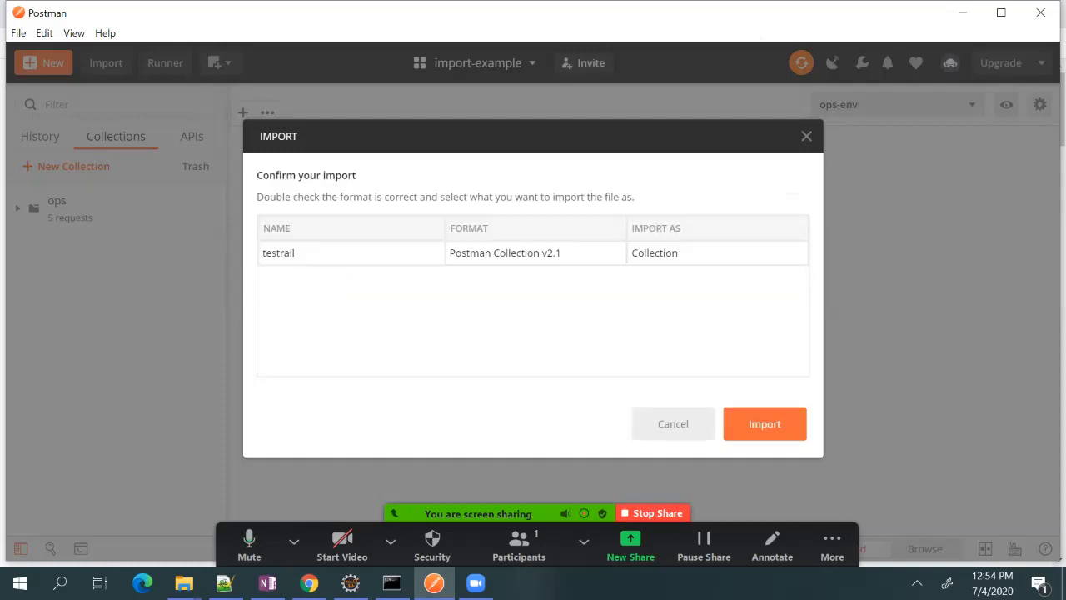
left_click(763, 423)
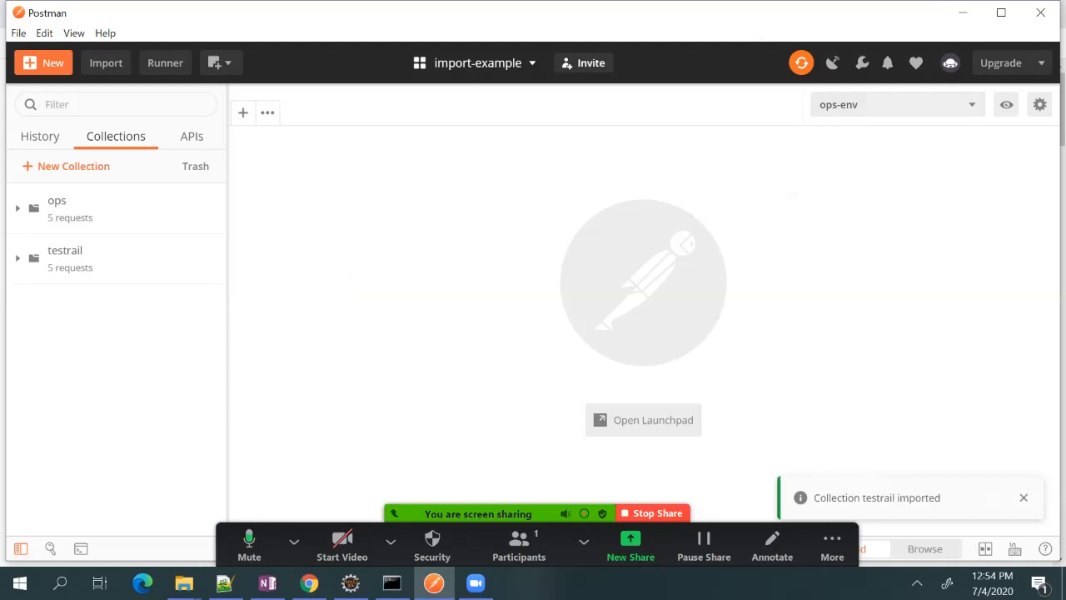
- Check the environment list without changing it, then switch back to the browser
left_click(896, 103)
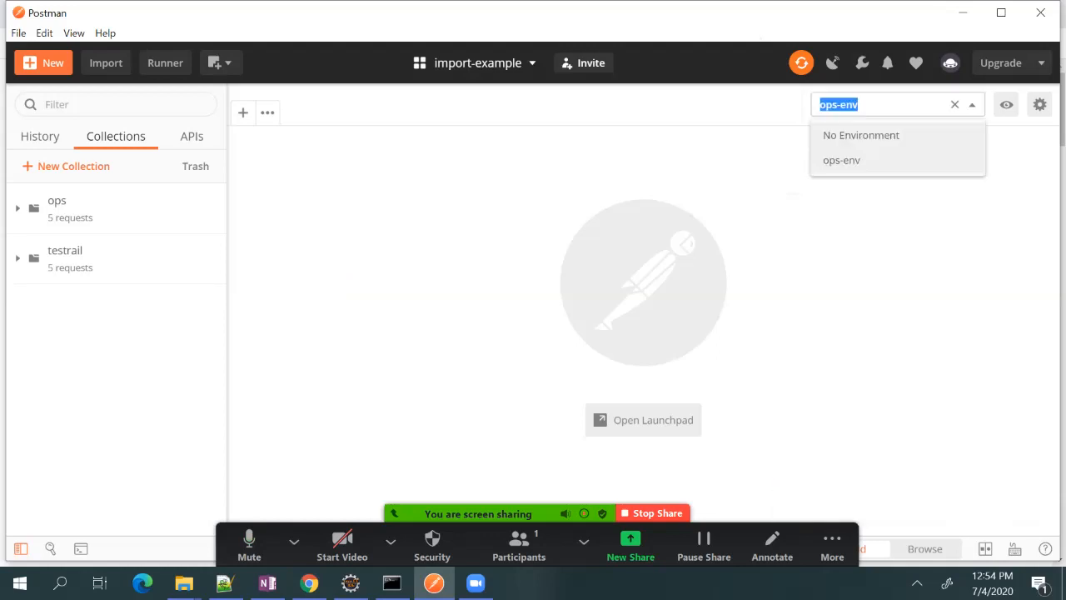
left_click(841, 160)
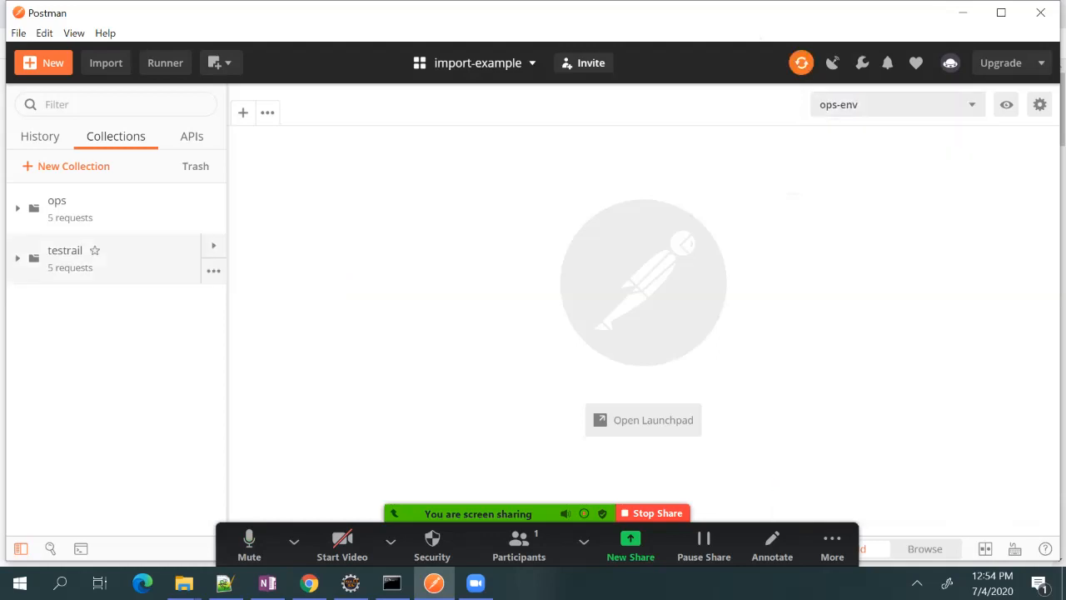
key("alt+tab")
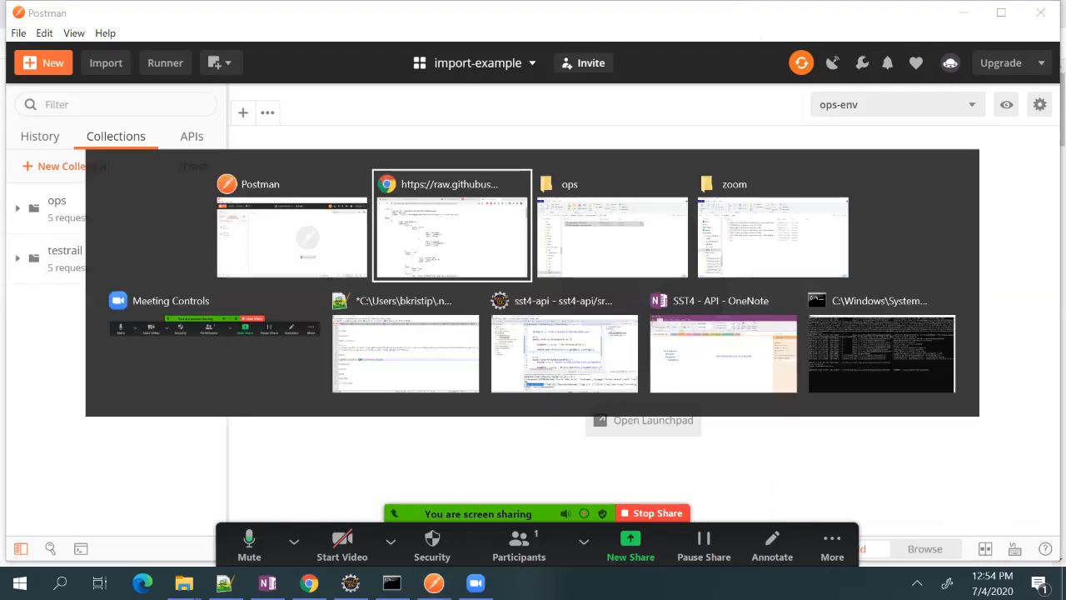
left_click(453, 225)
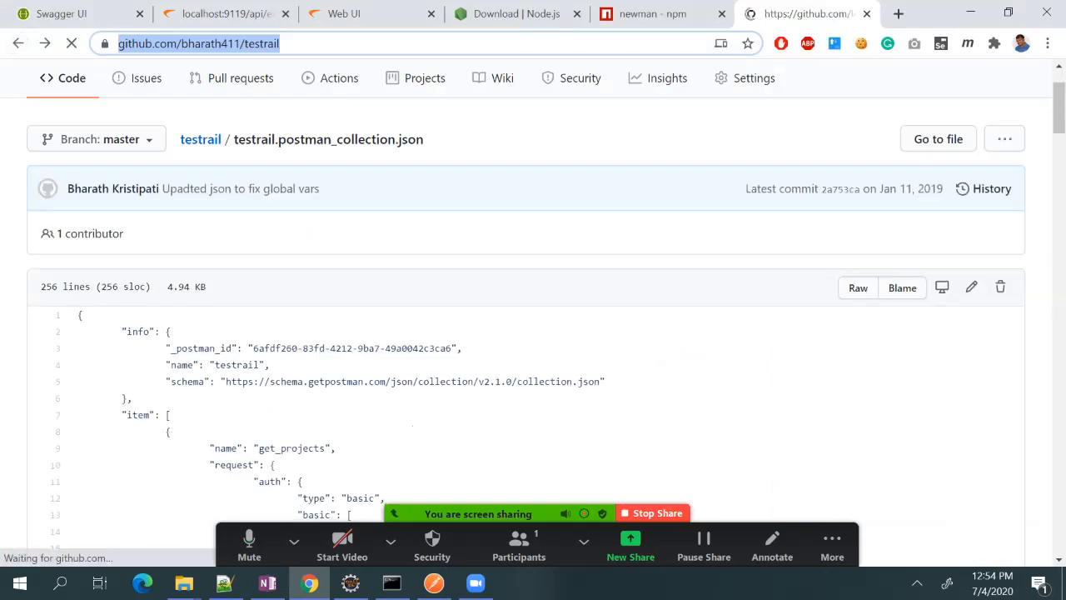
- View testrail_env.postman_environment.json as raw JSON and return to Postman
left_click(200, 140)
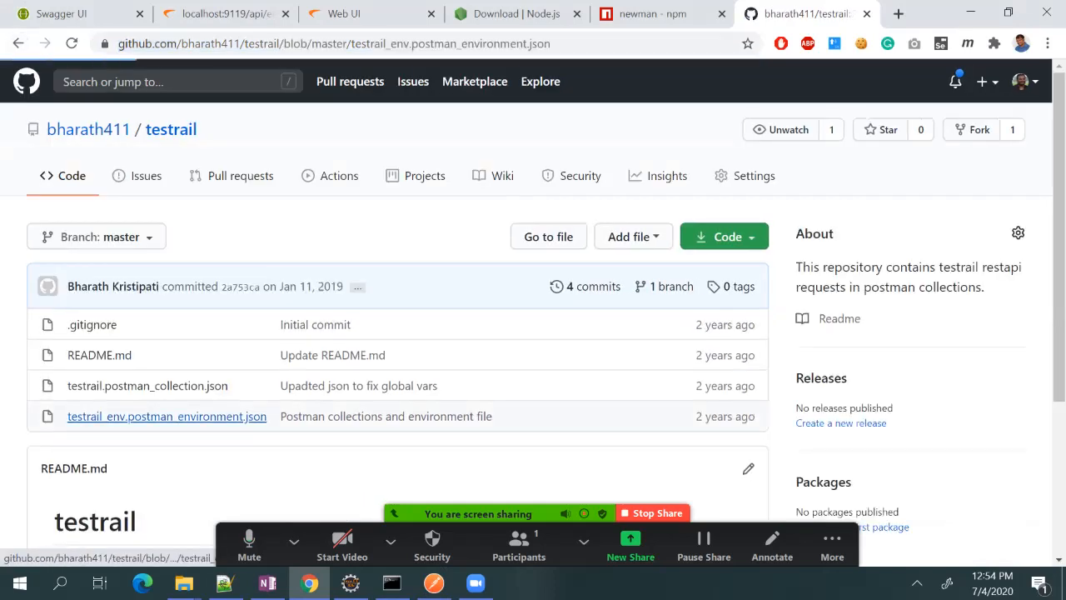
left_click(167, 416)
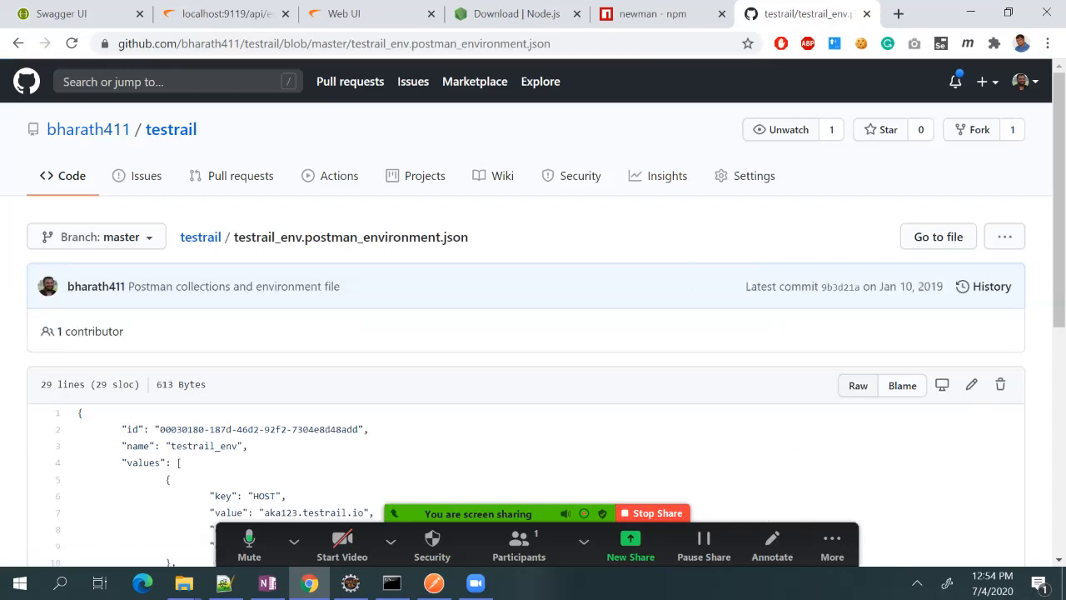
left_click(856, 385)
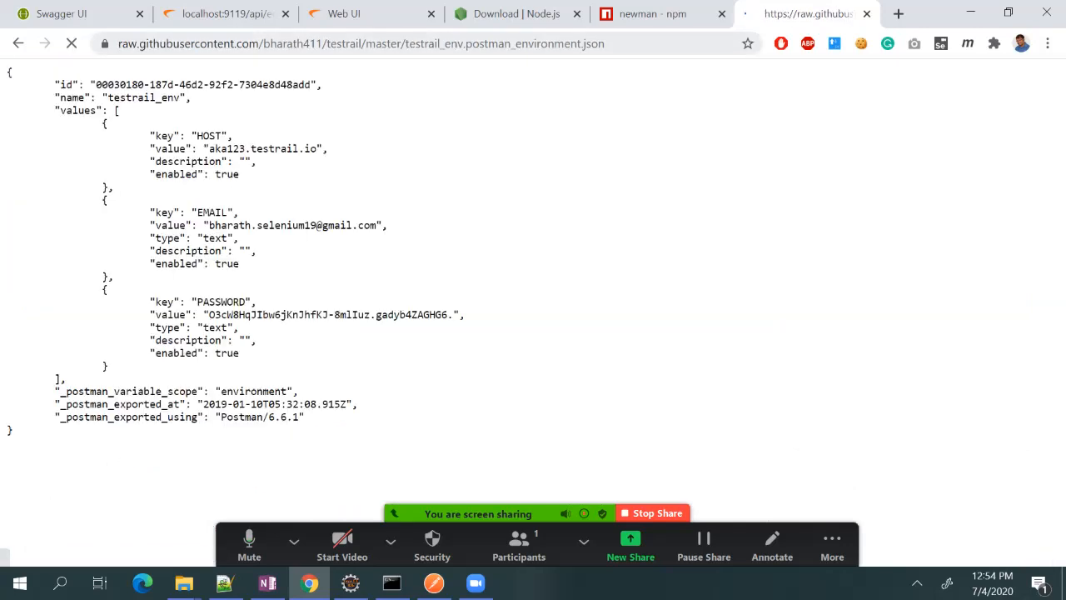
left_click(433, 583)
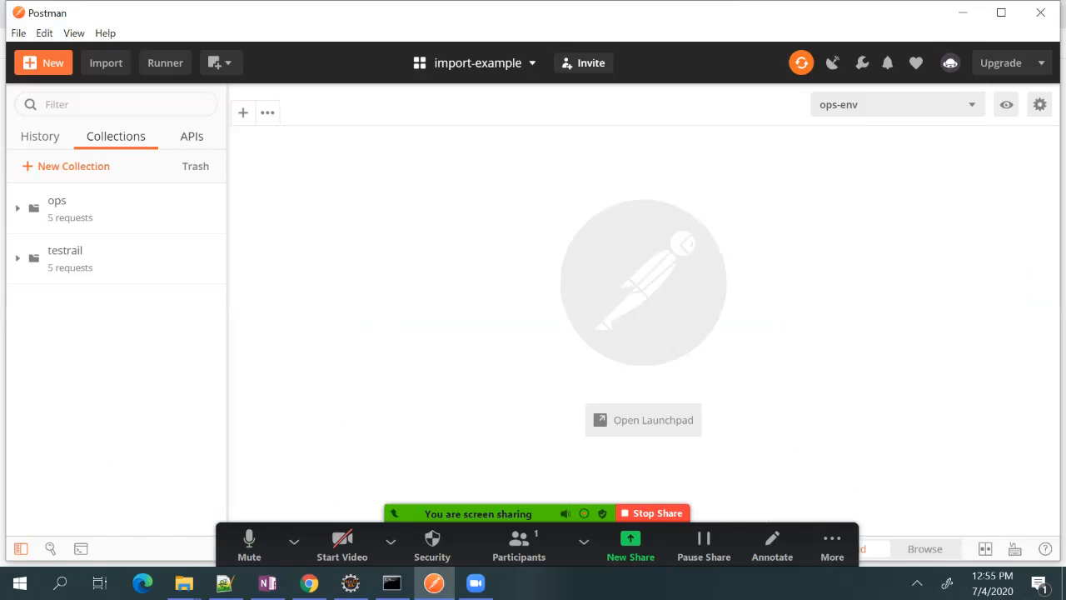
- Import testrail_env from its raw GitHub link and confirm it is listed beside ops-env
left_click(106, 63)
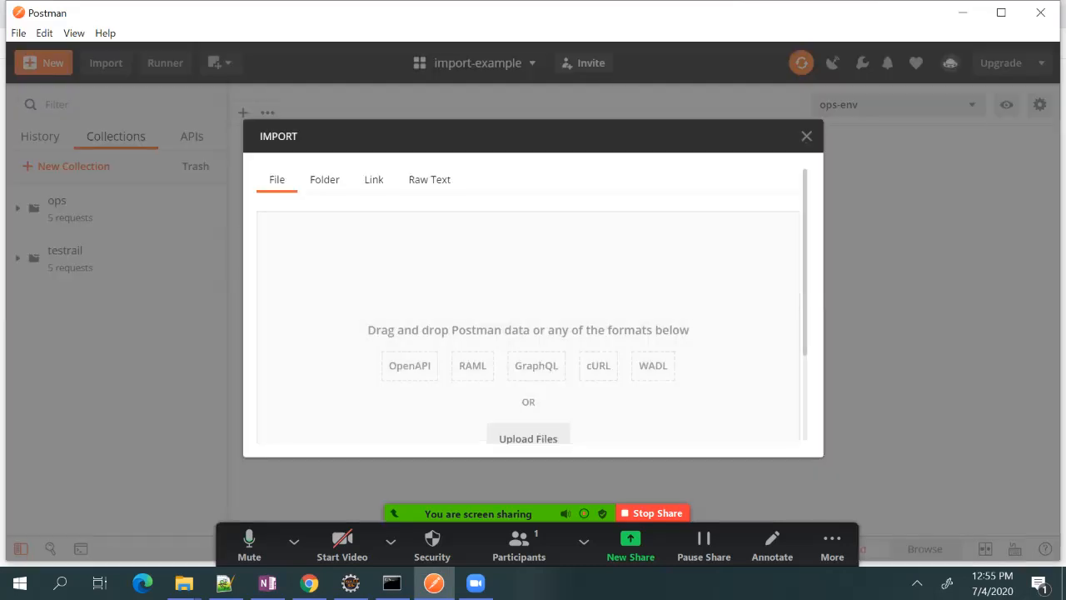
left_click(373, 180)
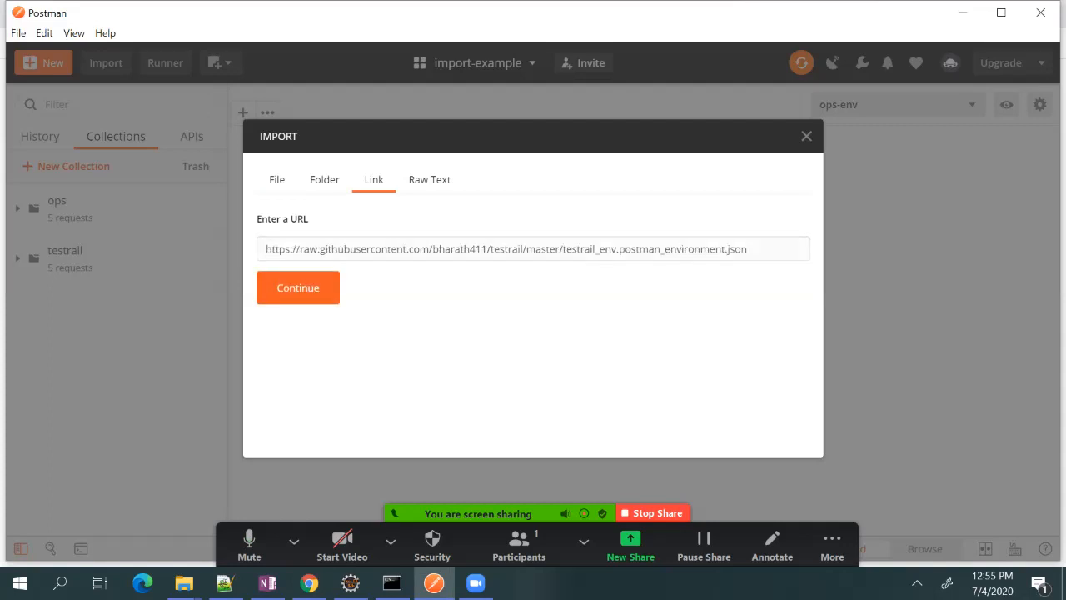
left_click(296, 287)
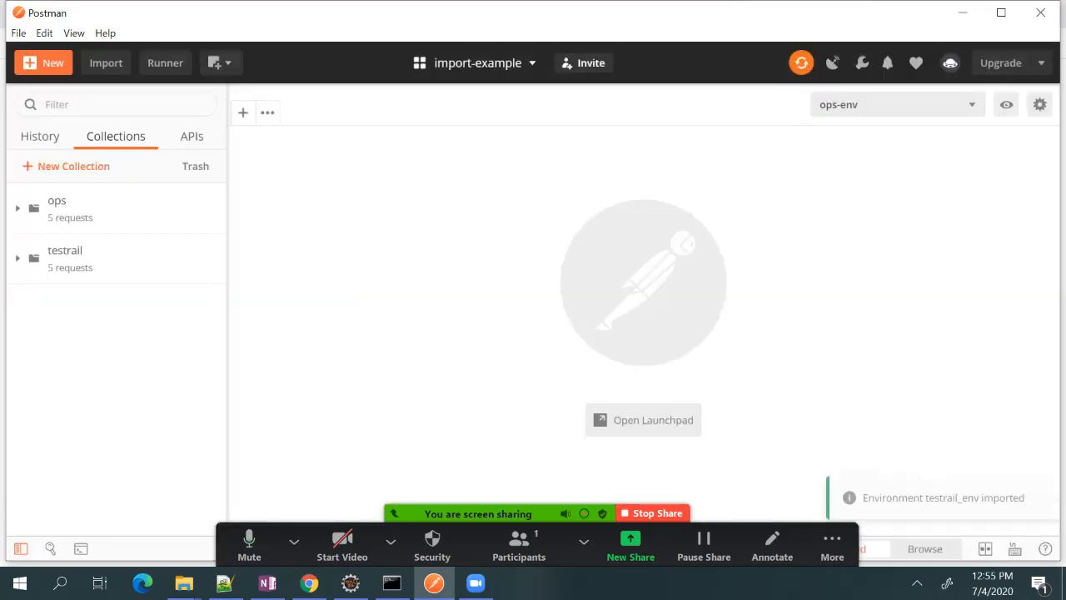
left_click(897, 103)
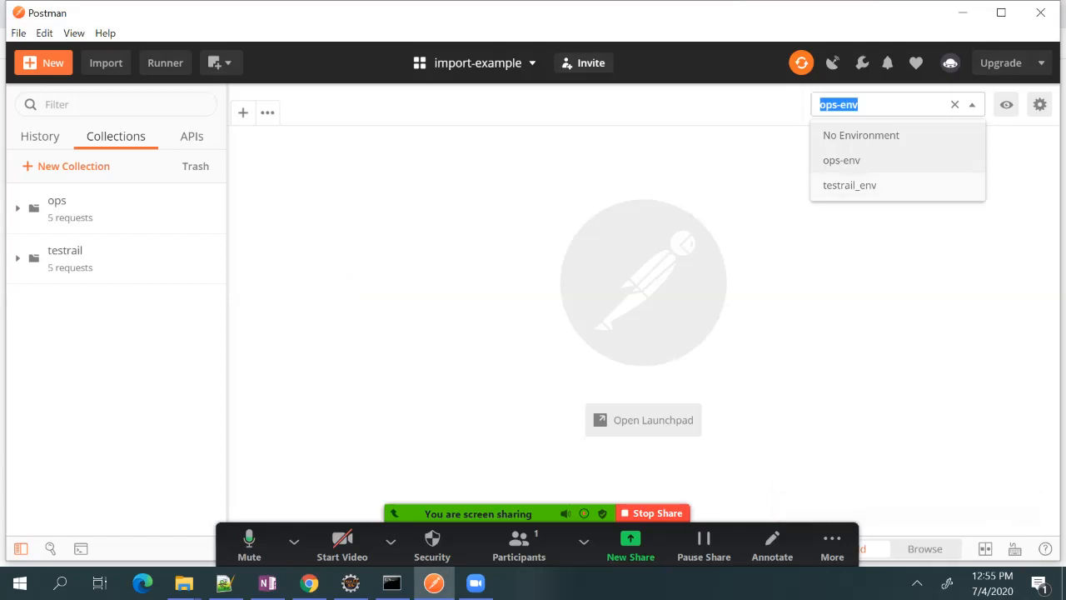
left_click(841, 160)
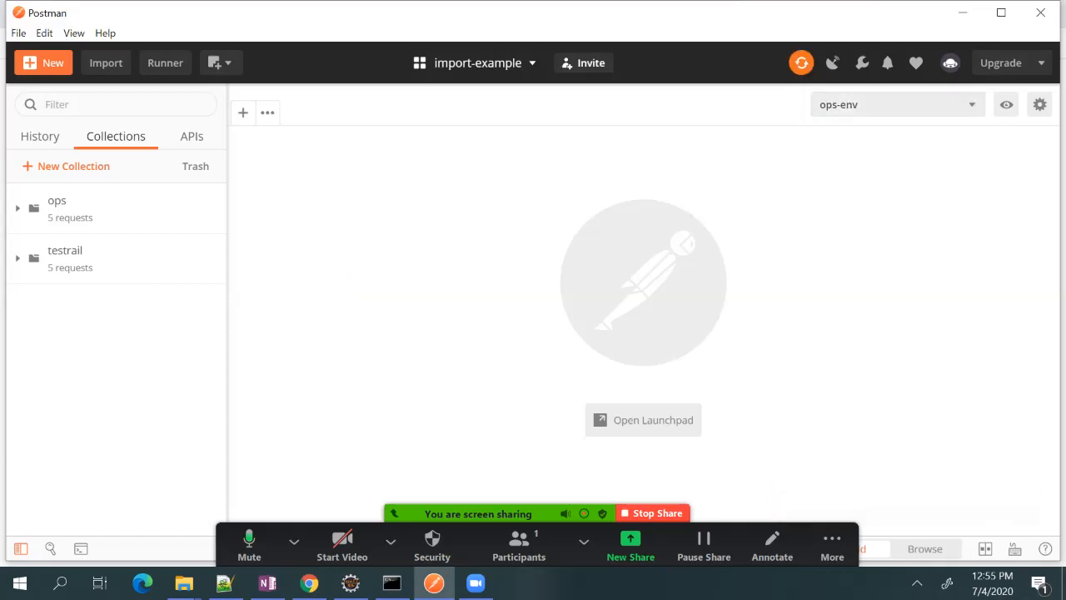